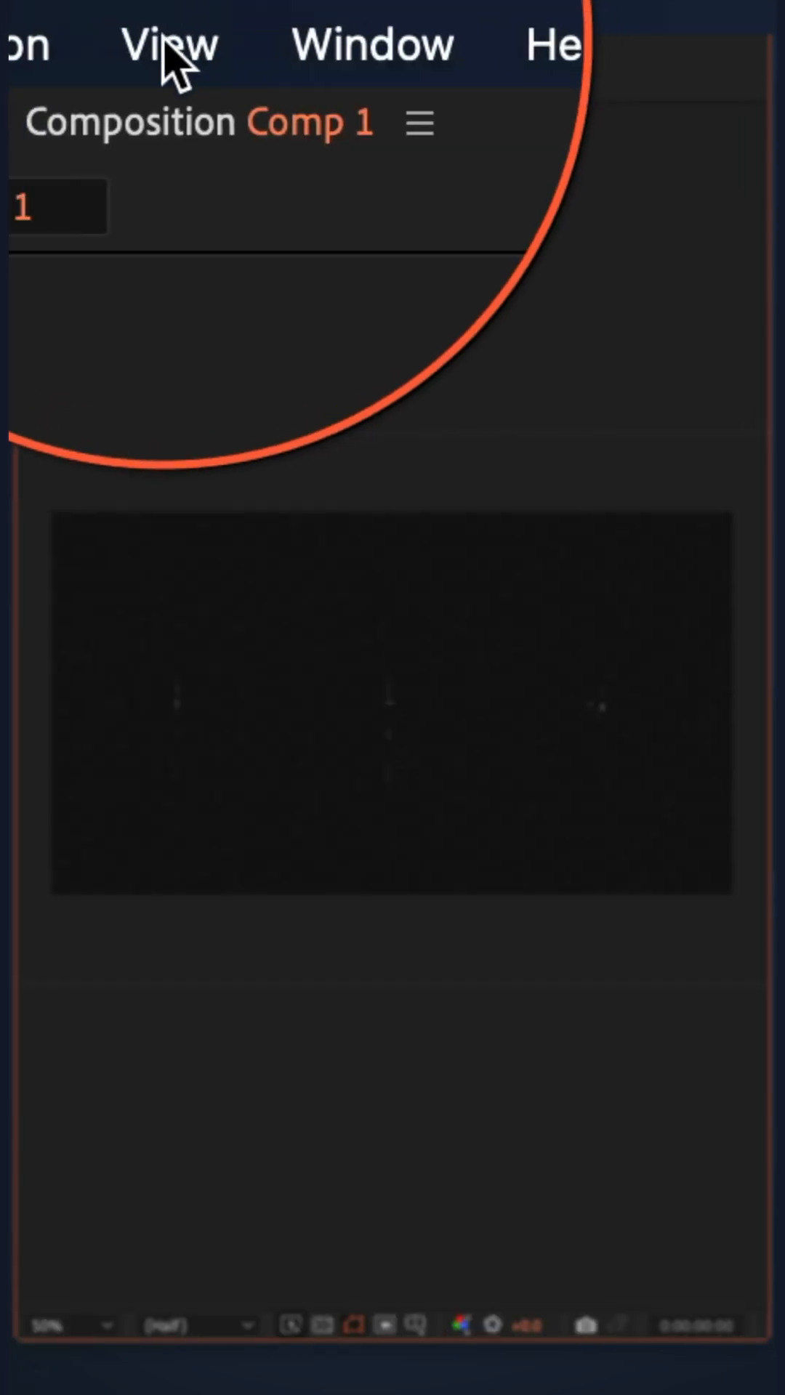
Step: Turn on rulers around the Comp 1 viewer from the View menu
click(169, 45)
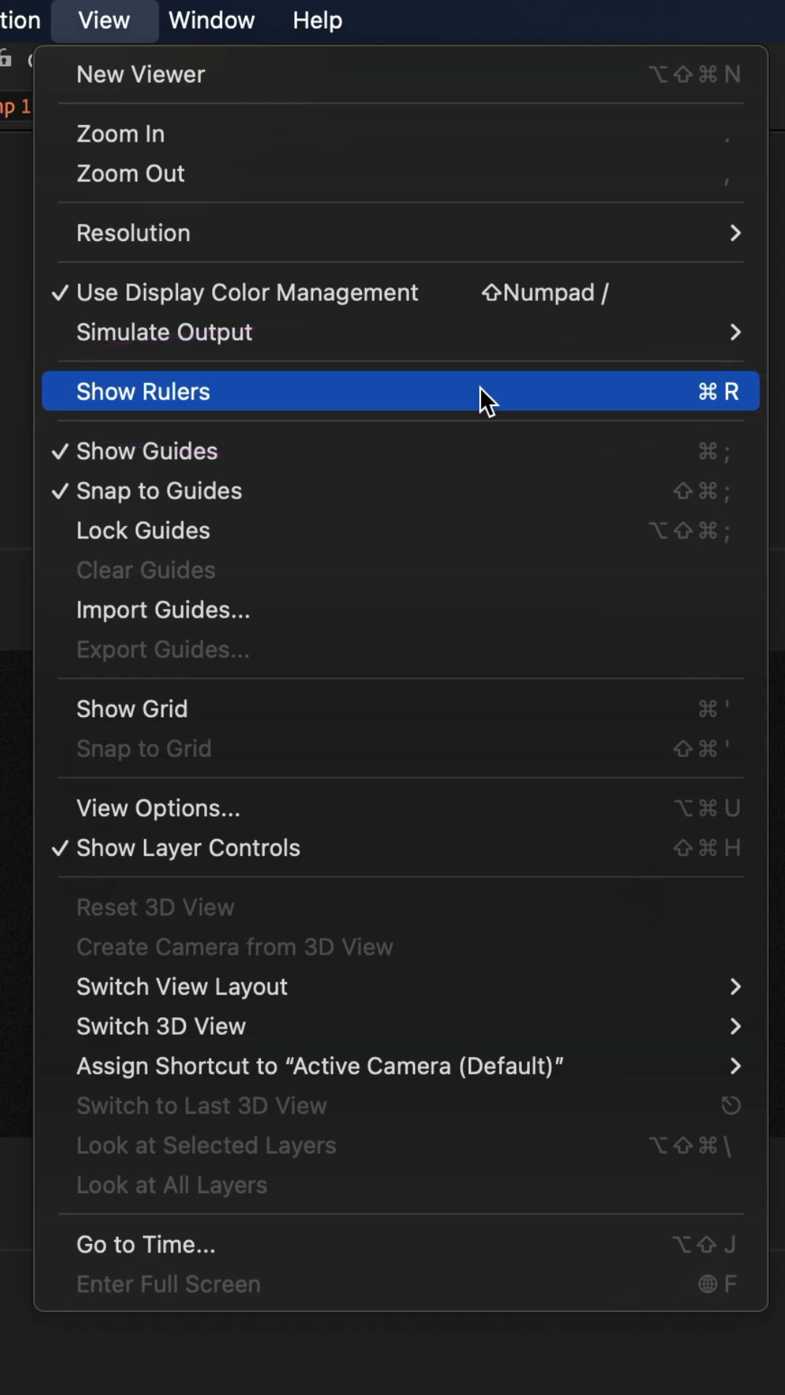
click(141, 391)
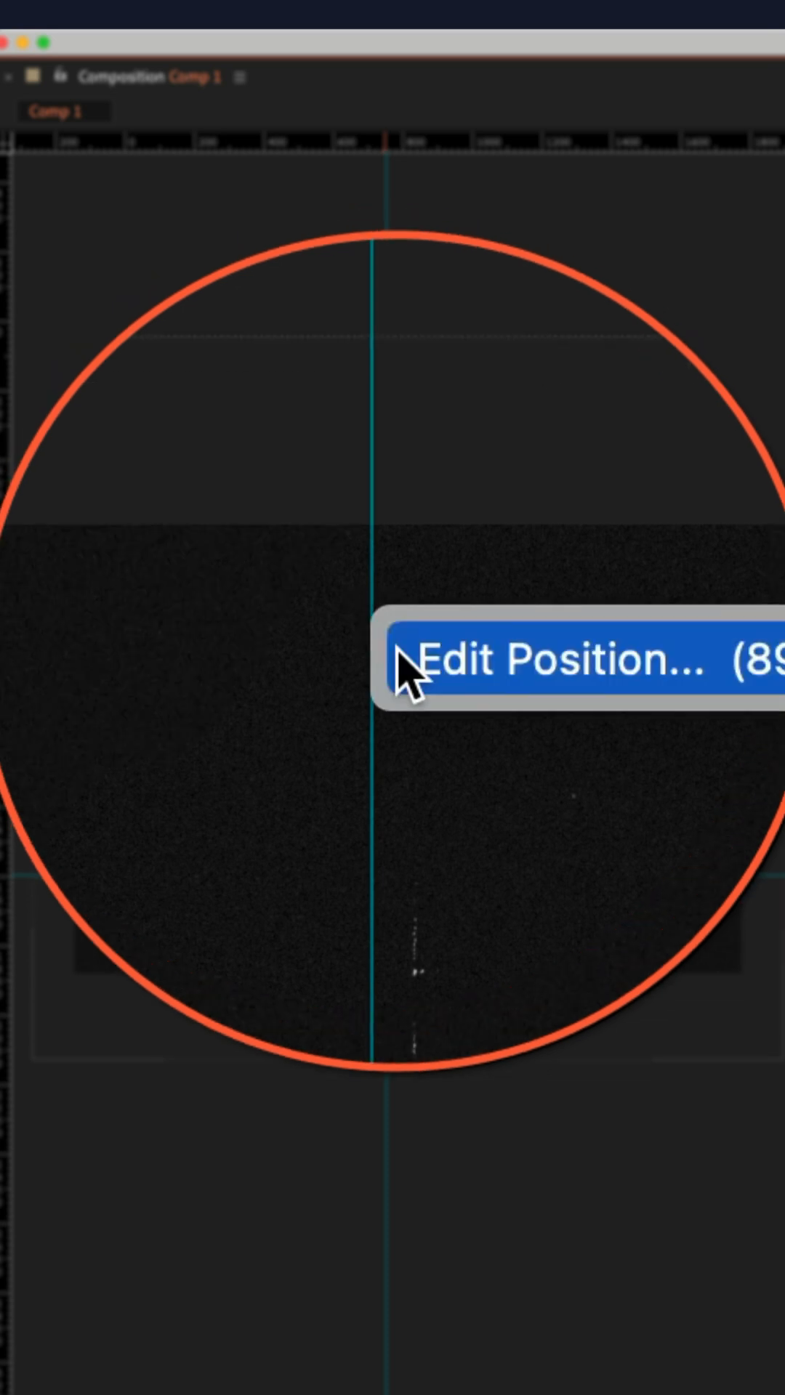
Step: Set the vertical guide's position numerically to 0 via Edit Position
click(552, 663)
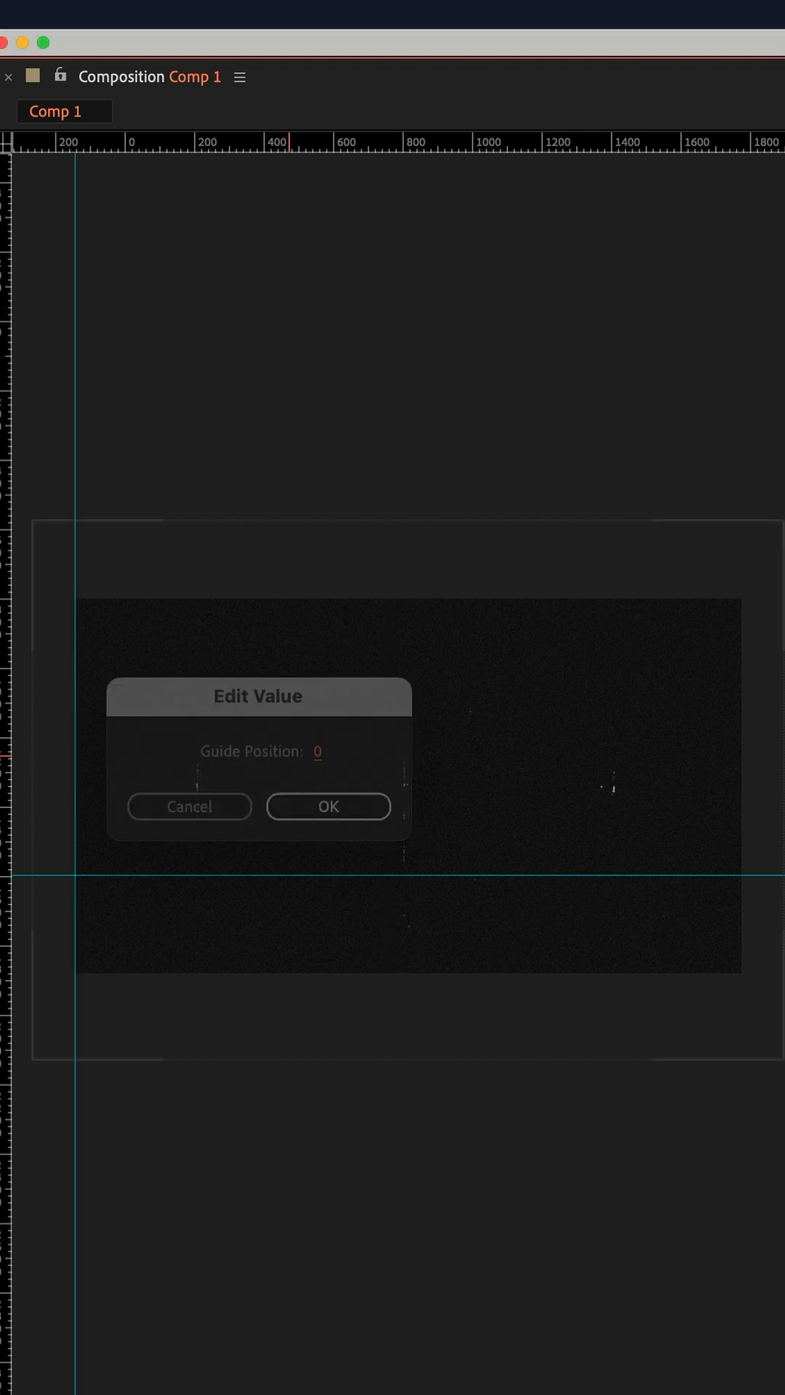
click(327, 806)
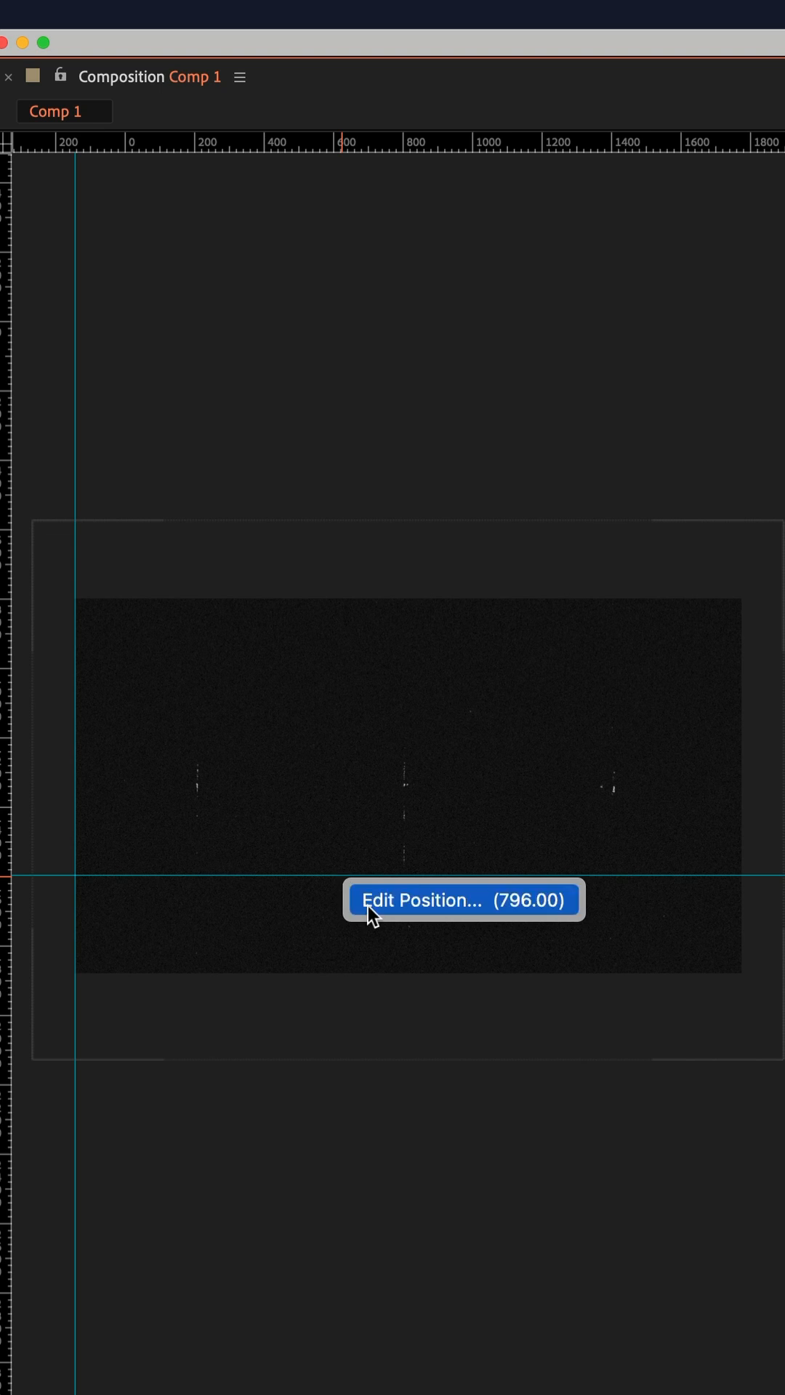
Step: Set the guides to 1920/2 and 1080/2 so they cross at the composition centre
click(460, 899)
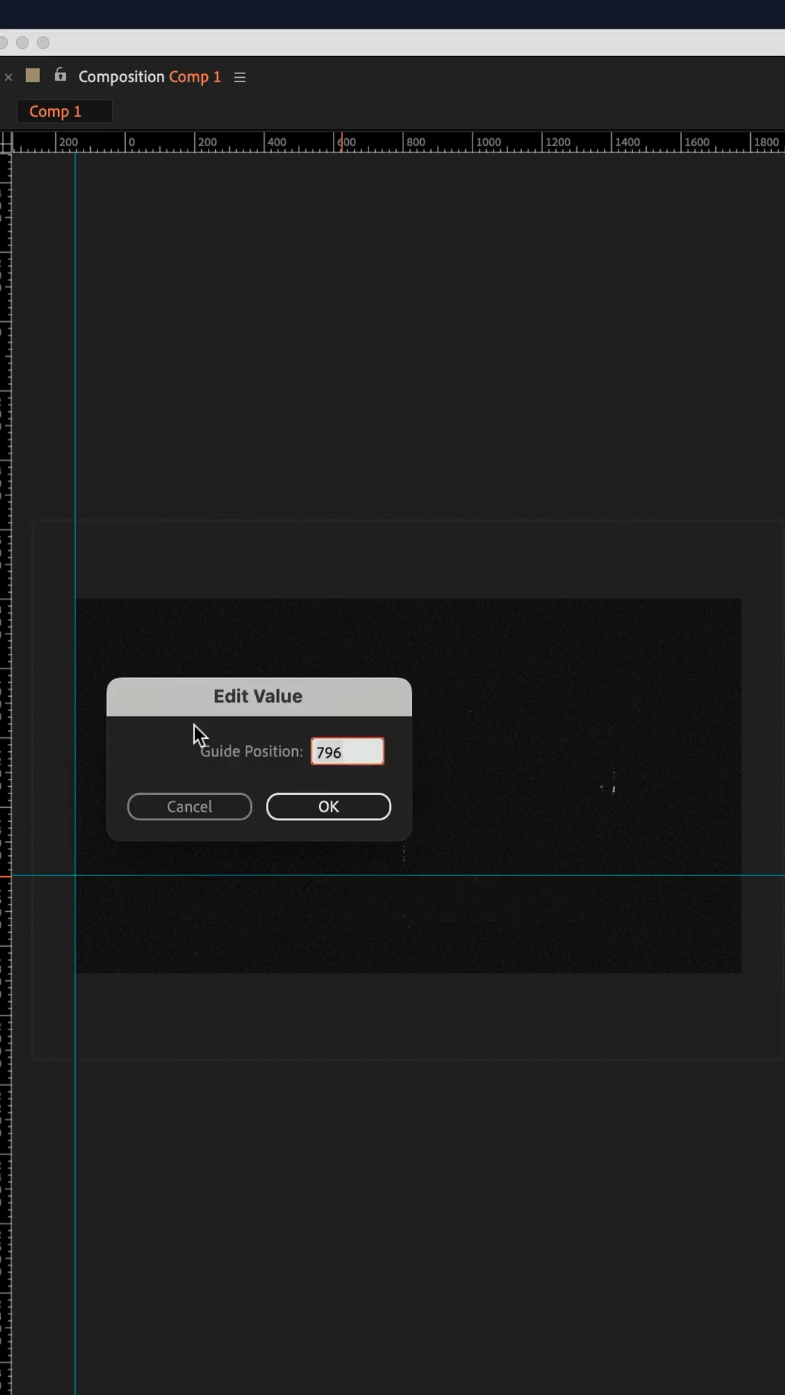
click(327, 806)
text(1920)
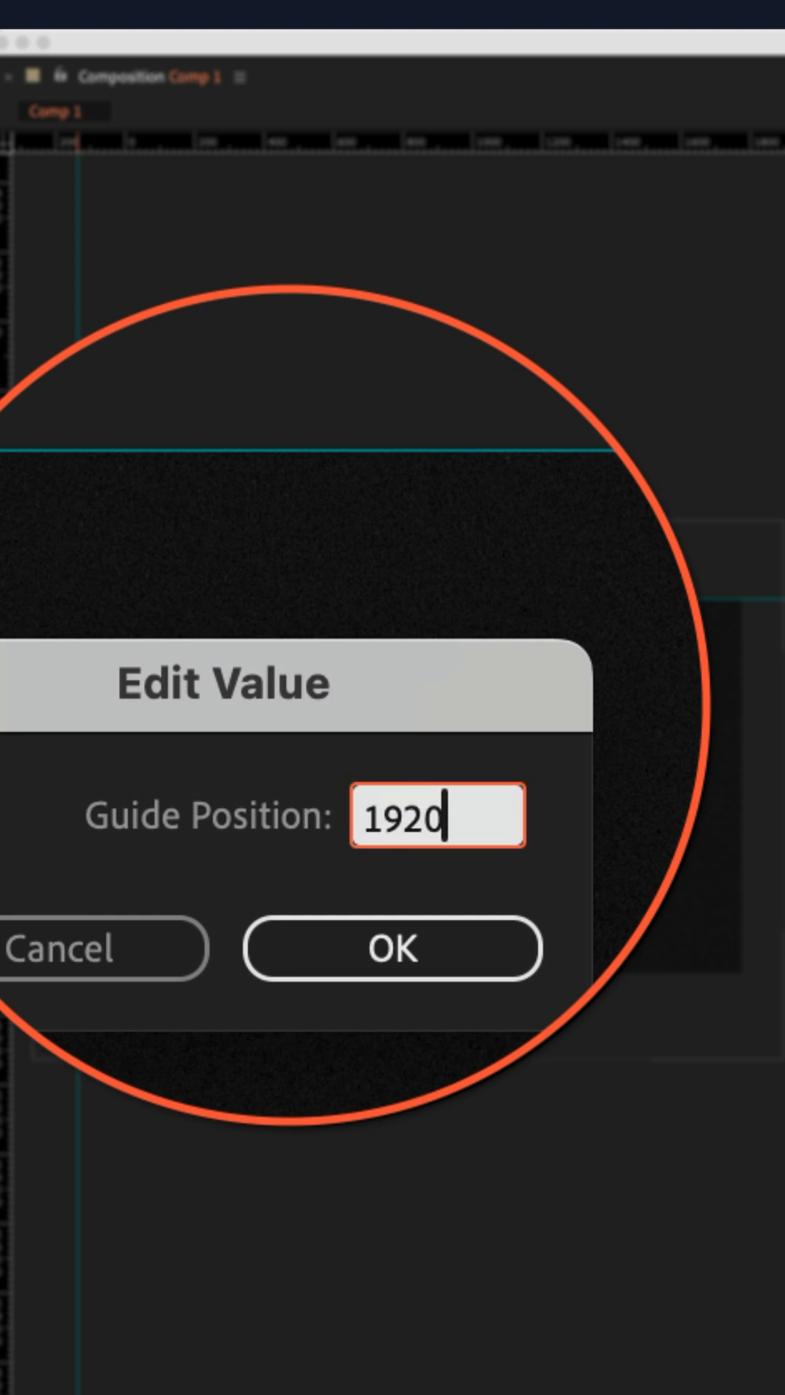
click(391, 949)
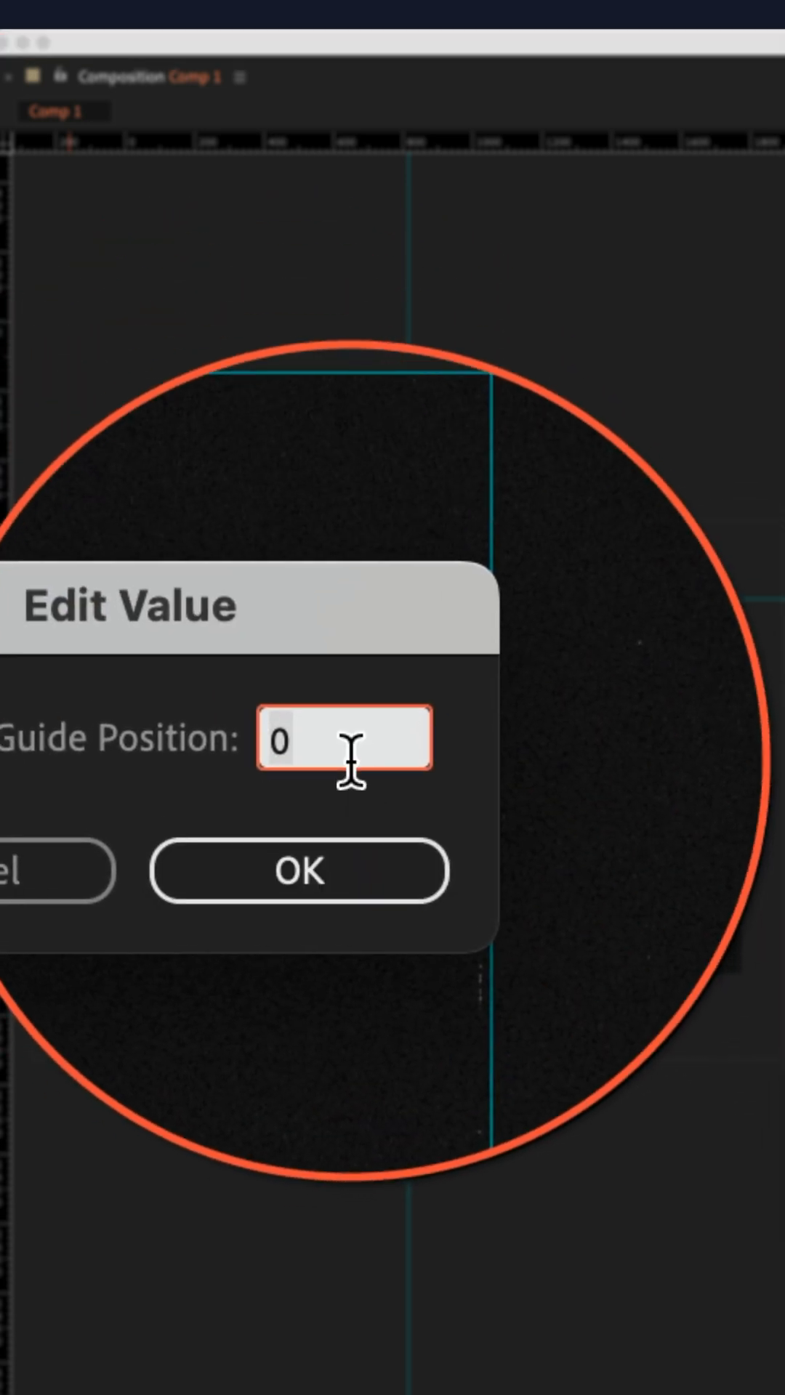
text(1080/)
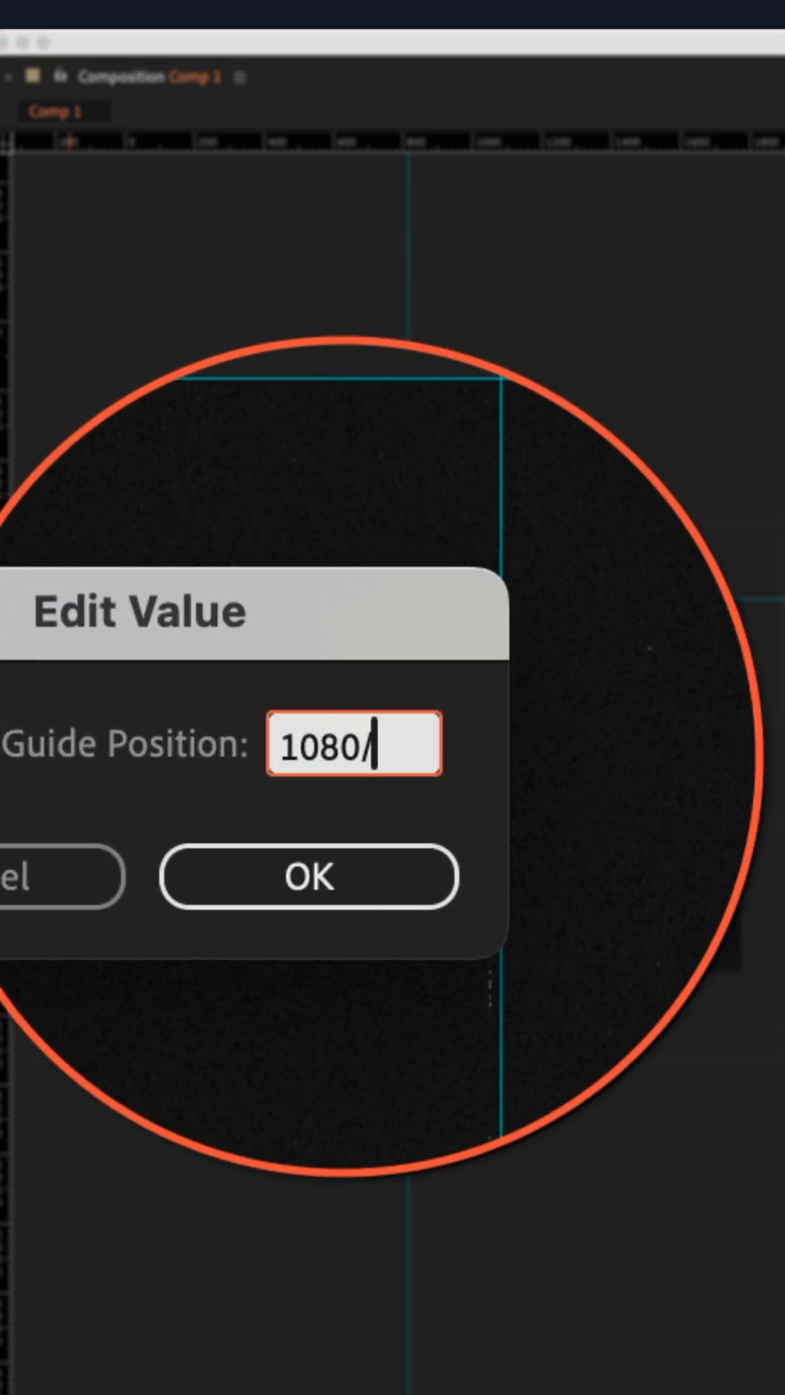
click(306, 876)
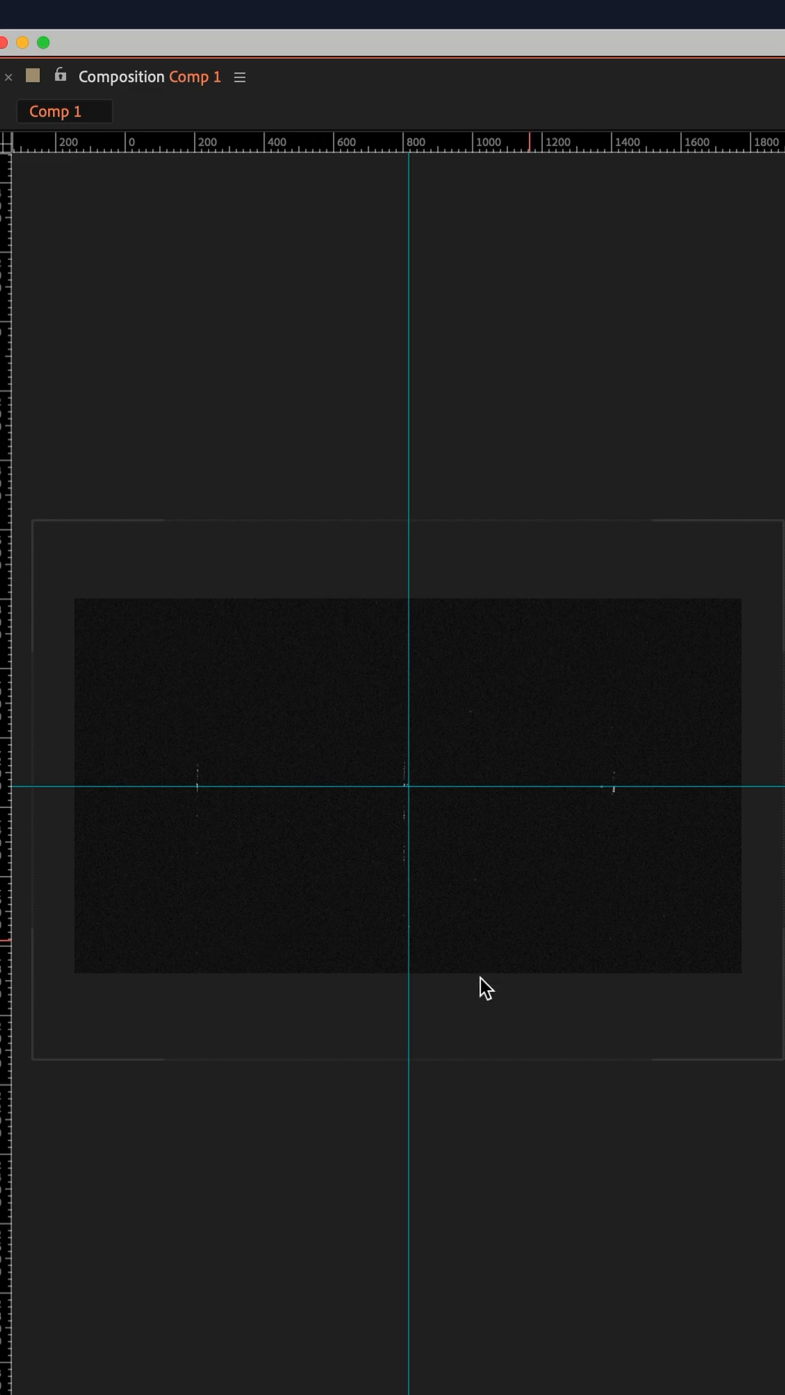